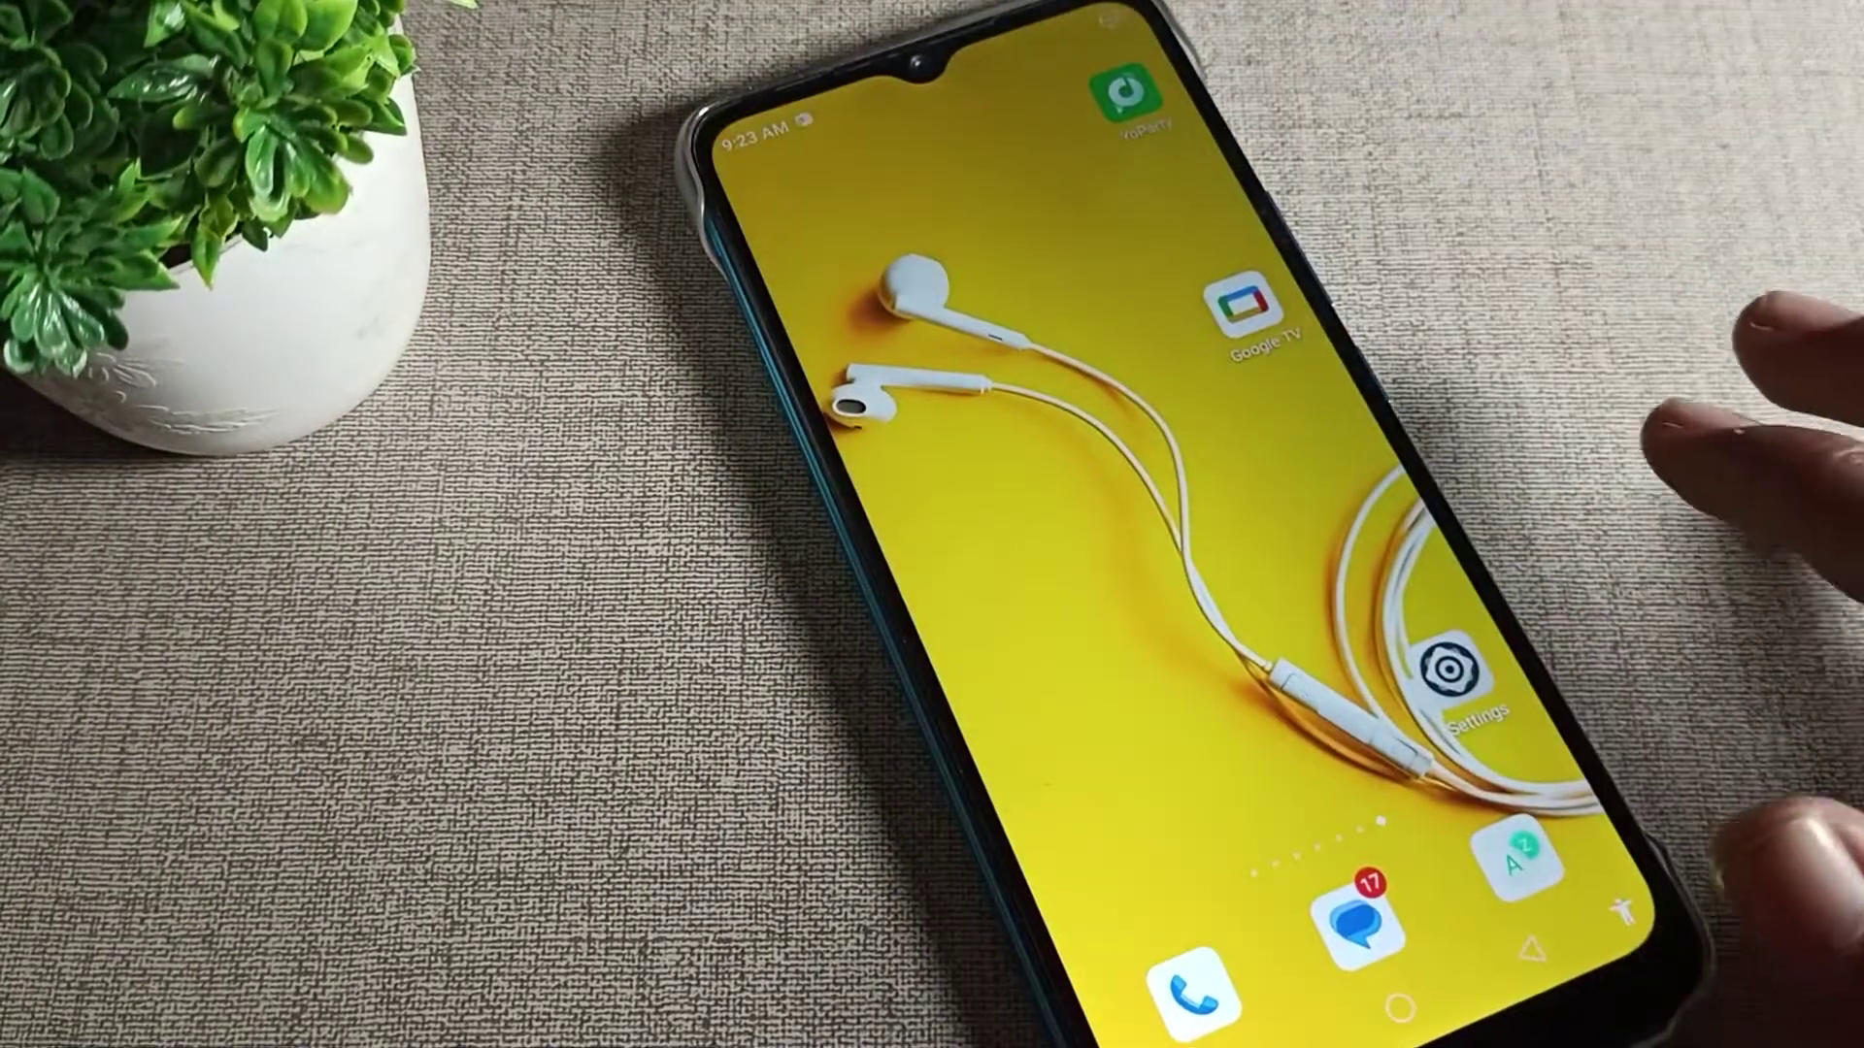
# Launch the Settings app from the home screen.
pyautogui.click(1448, 672)
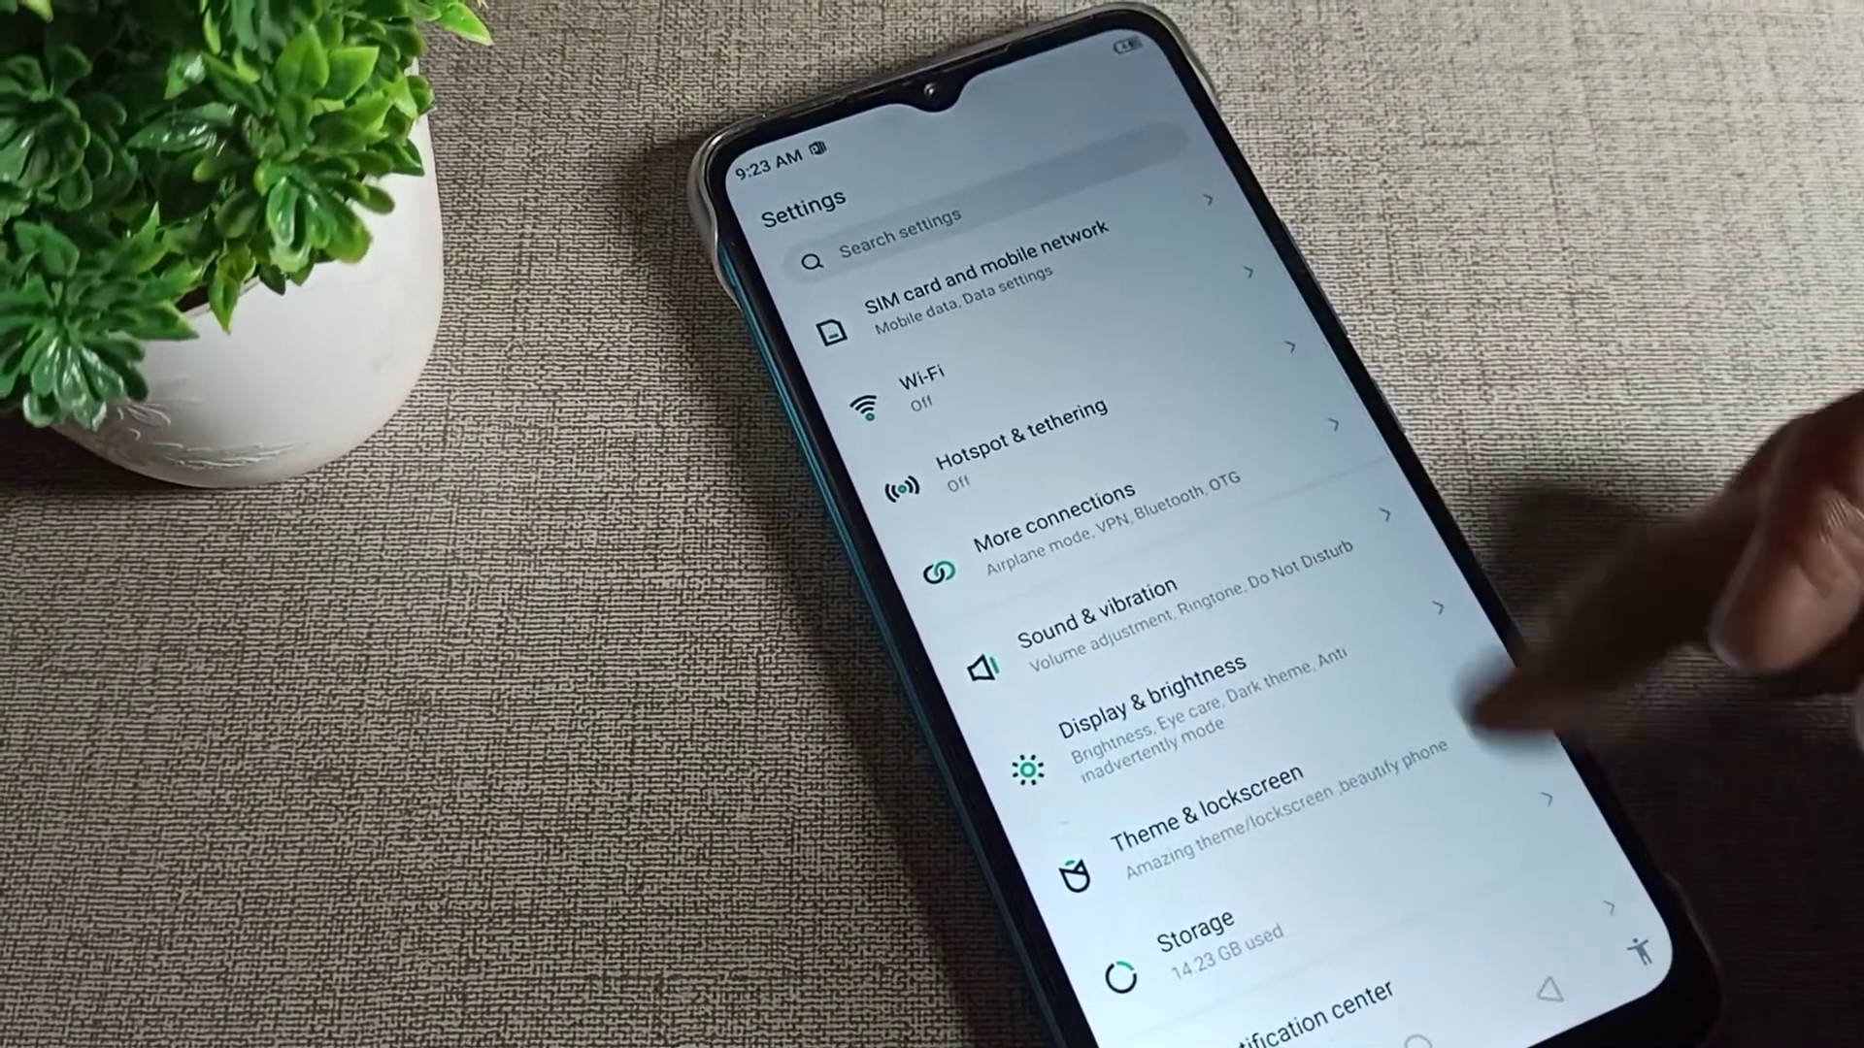
# Switch off the Auto-rotate screen toggle in Display & brightness.
pyautogui.click(1204, 819)
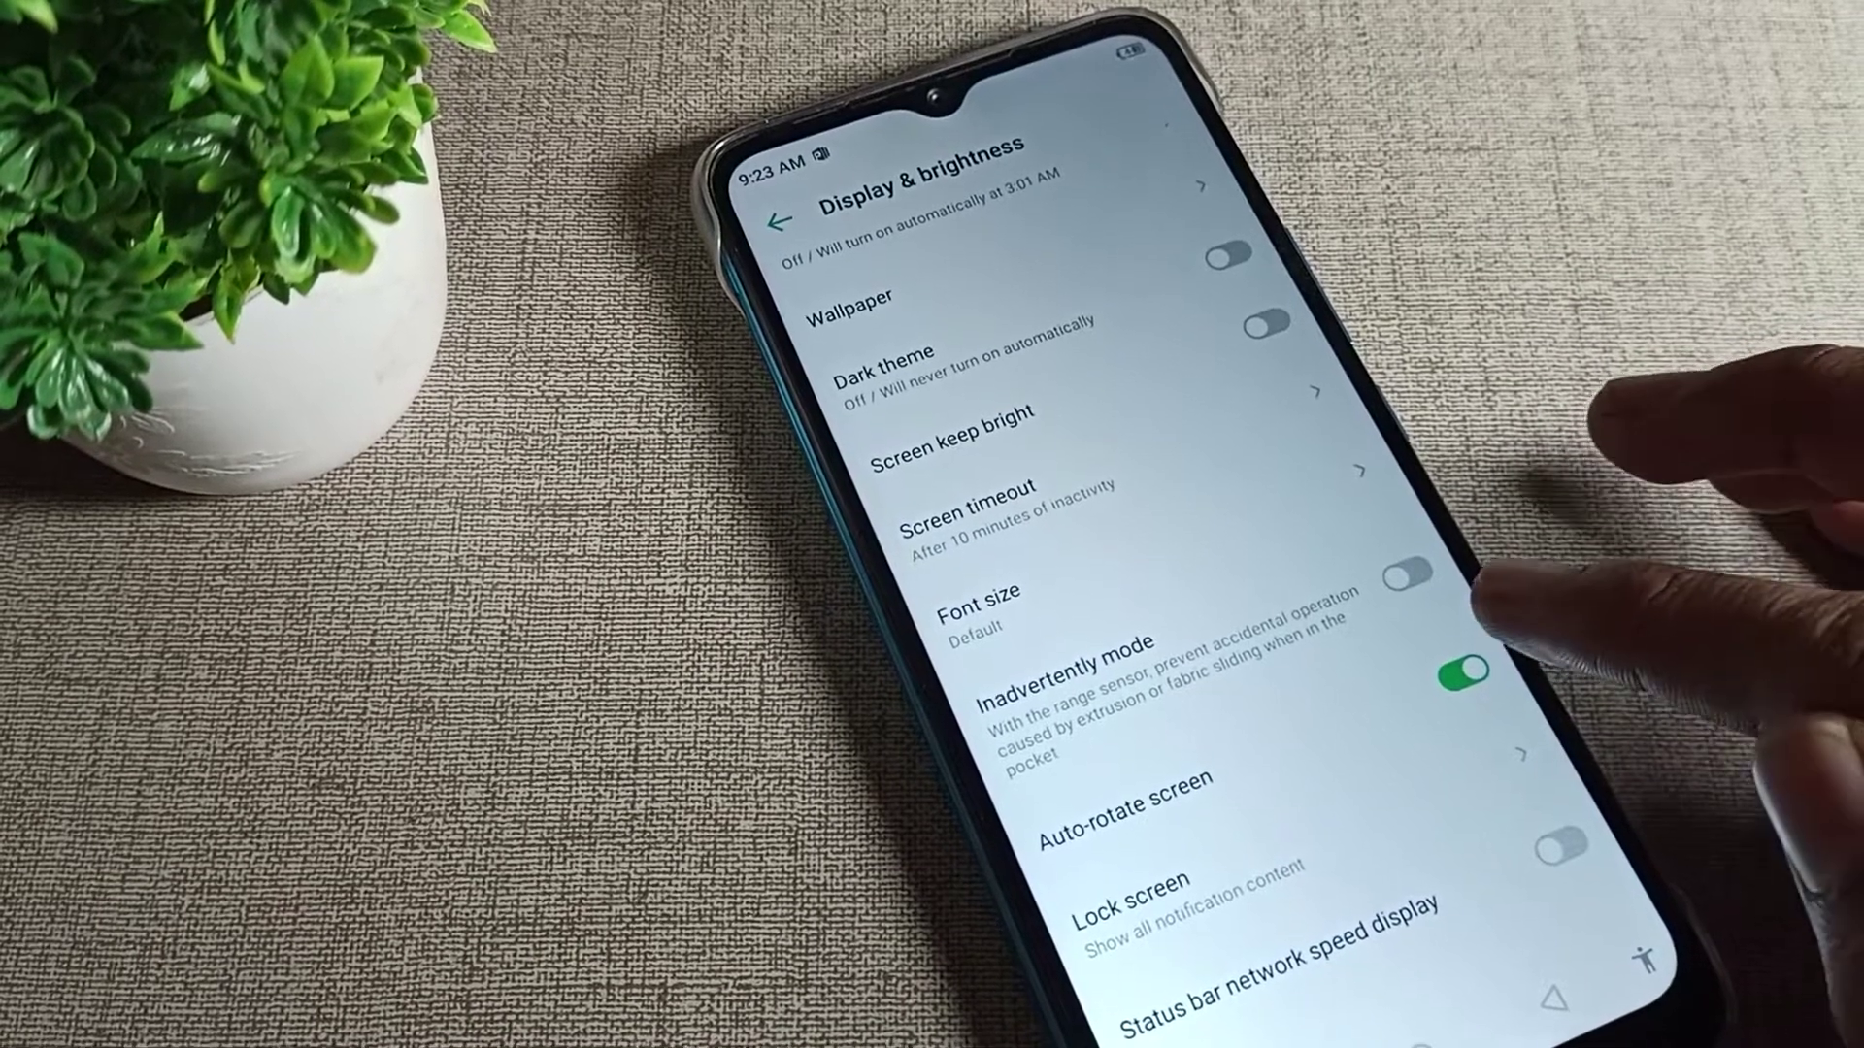
pyautogui.click(1464, 680)
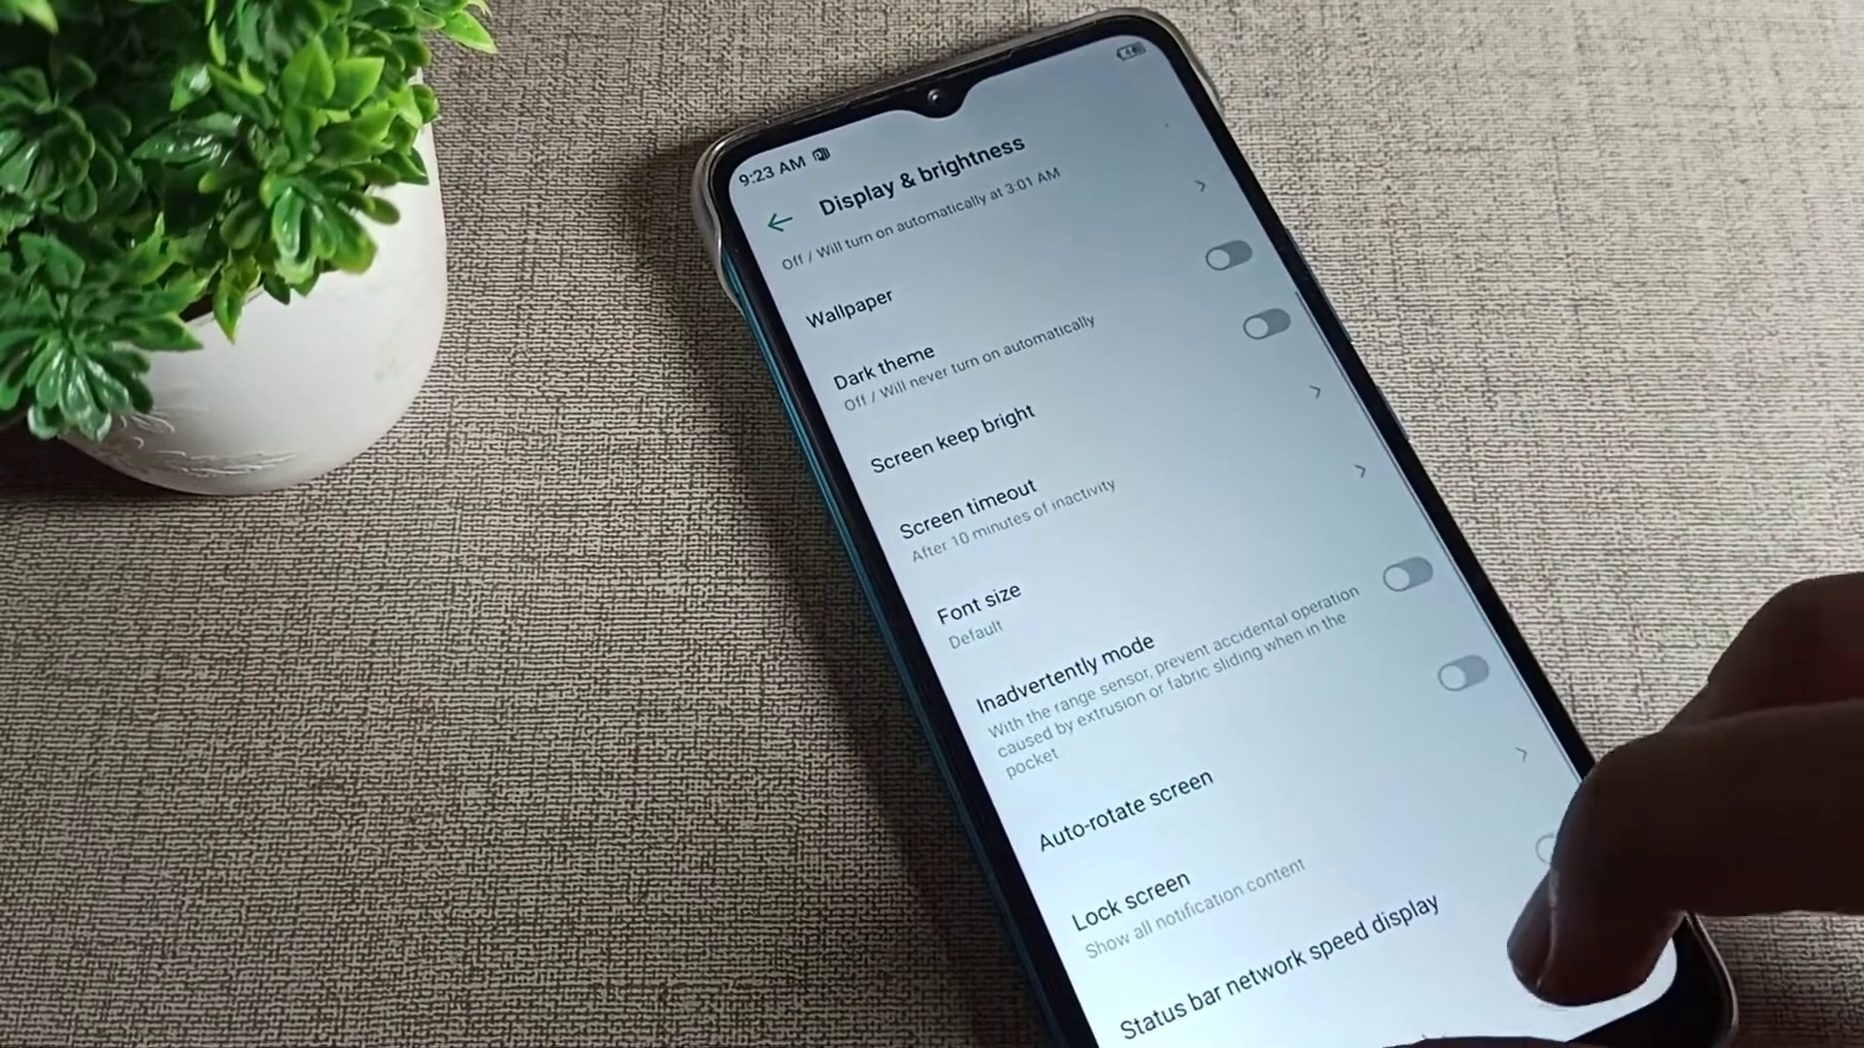